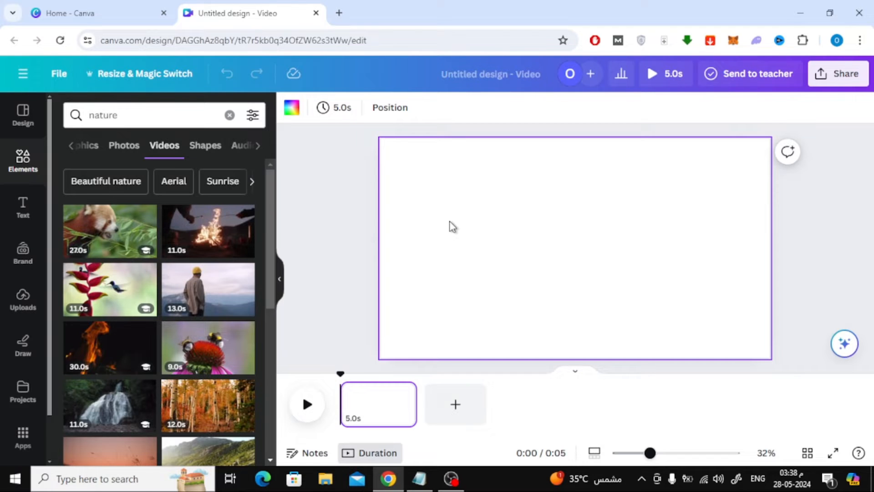
mouse_move(359, 261)
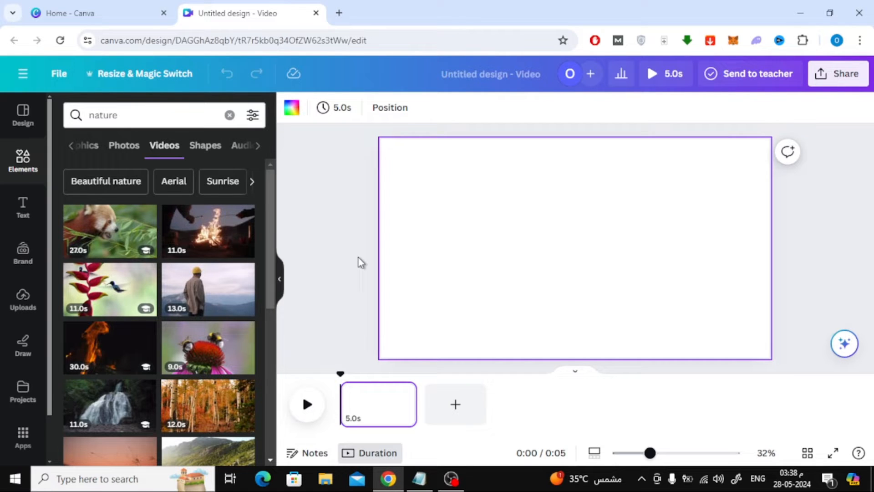
Add the hummingbird-and-heliconia clip from the 'nature' video search to page one.
click(109, 289)
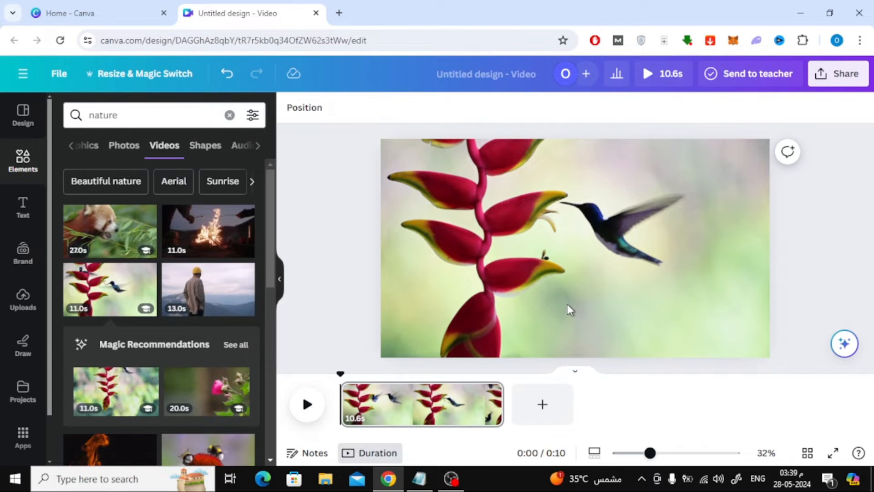
mouse_move(274, 301)
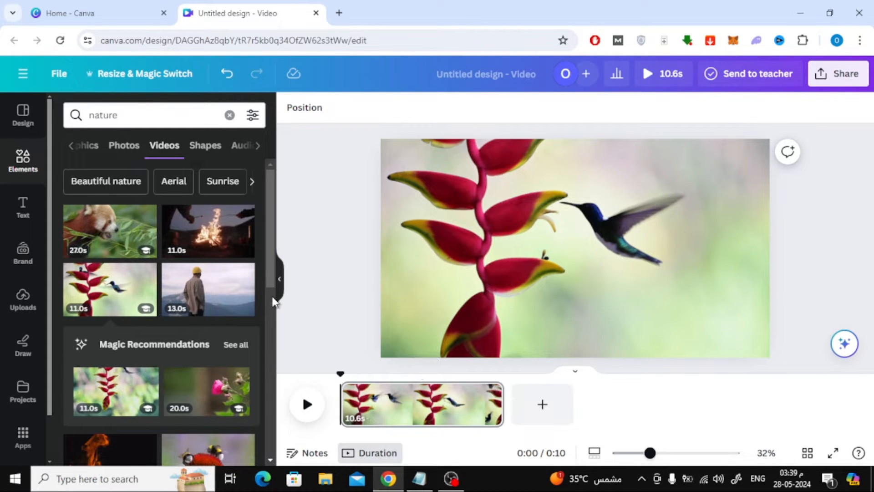
mouse_move(542, 413)
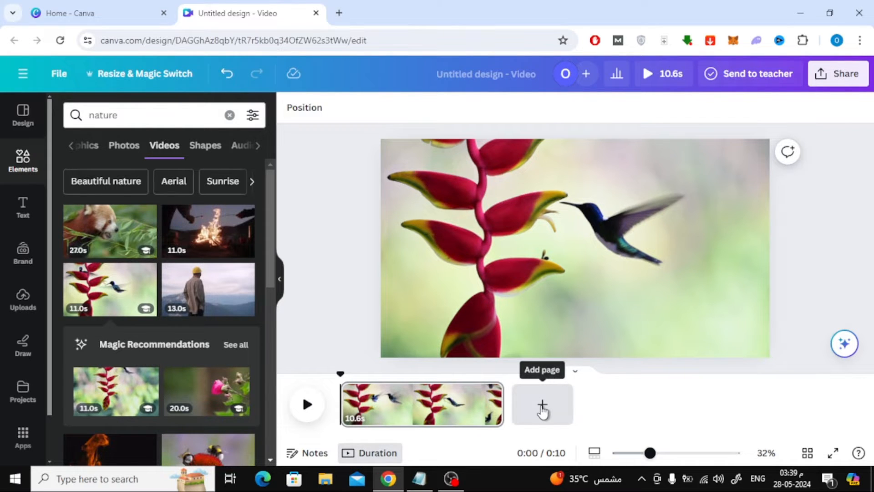
Add a second page holding the 19.9-second pink-flower clip and start playback.
click(542, 405)
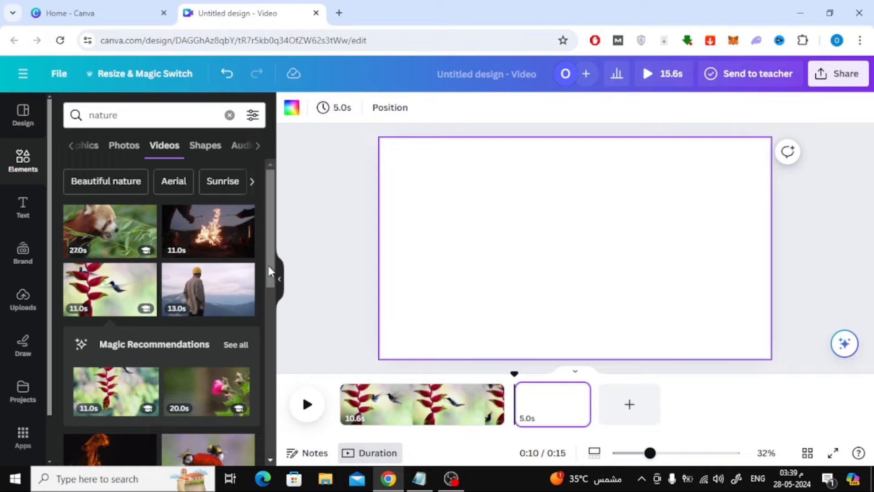
mouse_move(215, 294)
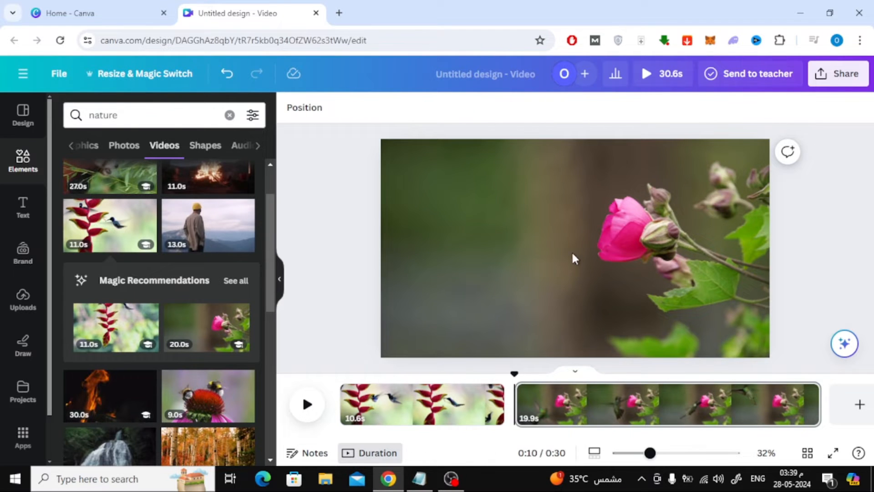
click(466, 404)
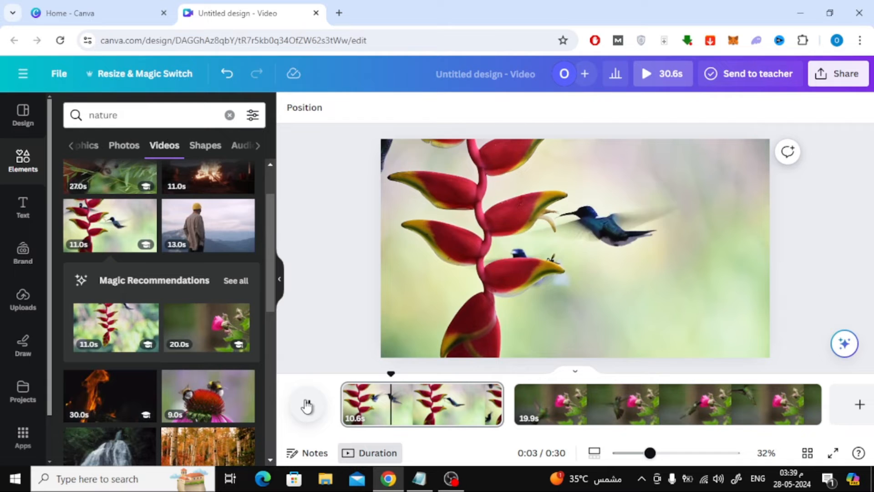
Trim the clips to 9 and 10 seconds and preview the 19-second video full screen.
click(307, 404)
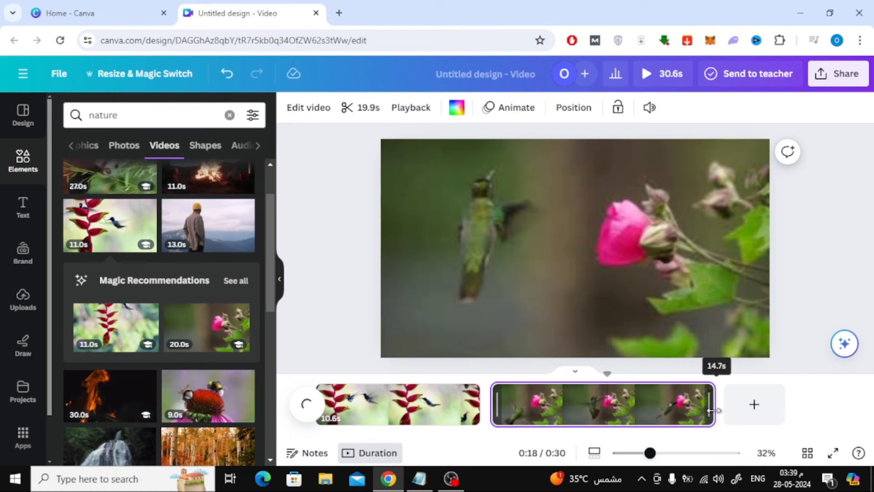
drag(713, 410, 642, 408)
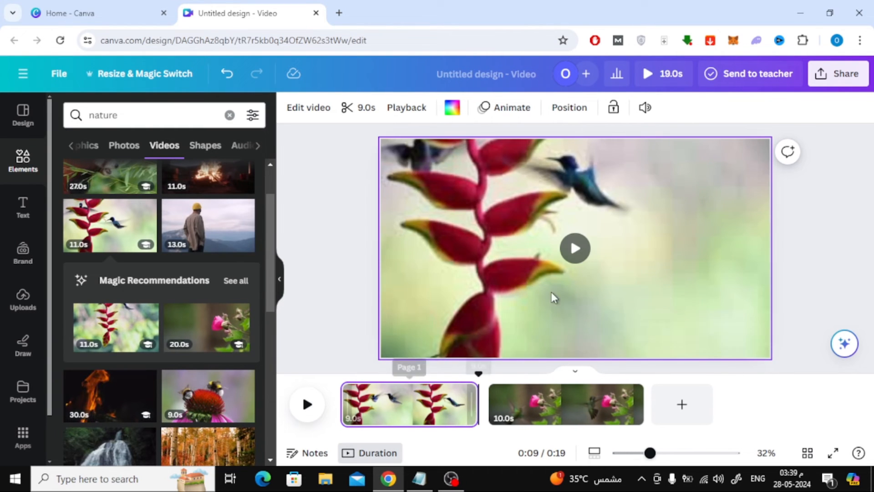
click(575, 248)
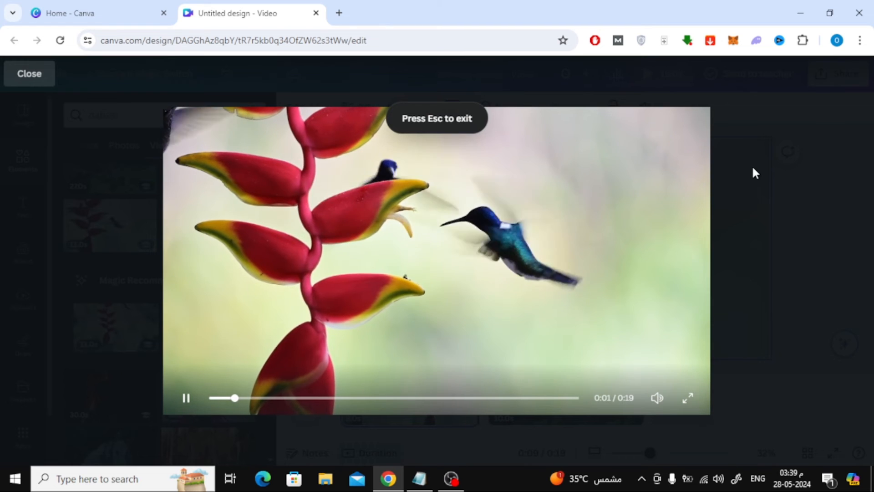